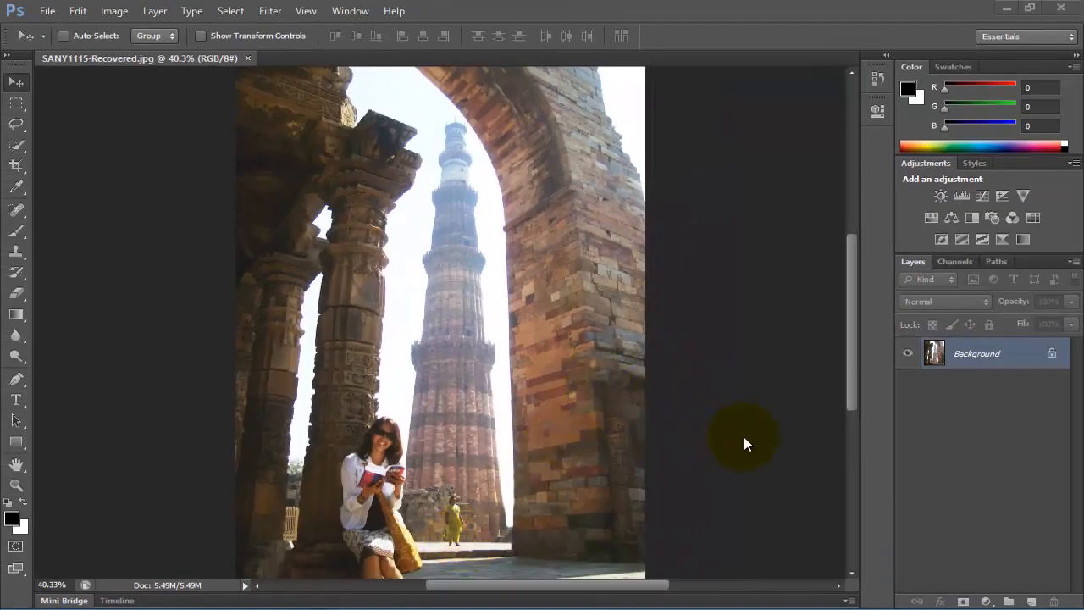
# Step: Duplicate the Background photo into a new Layer 1 and pick the Zoom tool
pyautogui.click(976, 352)
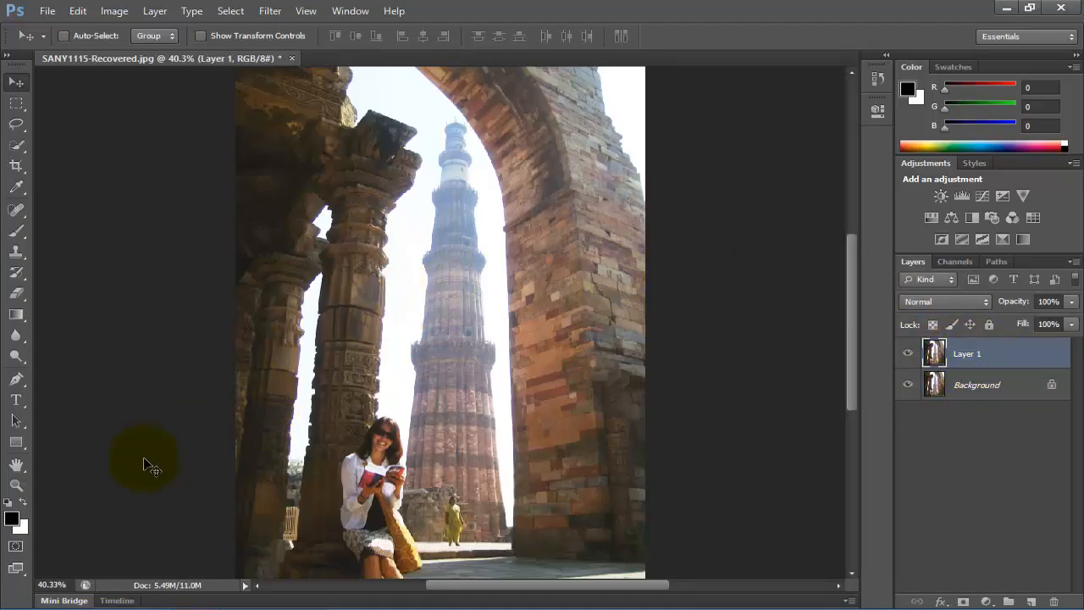
pyautogui.click(15, 486)
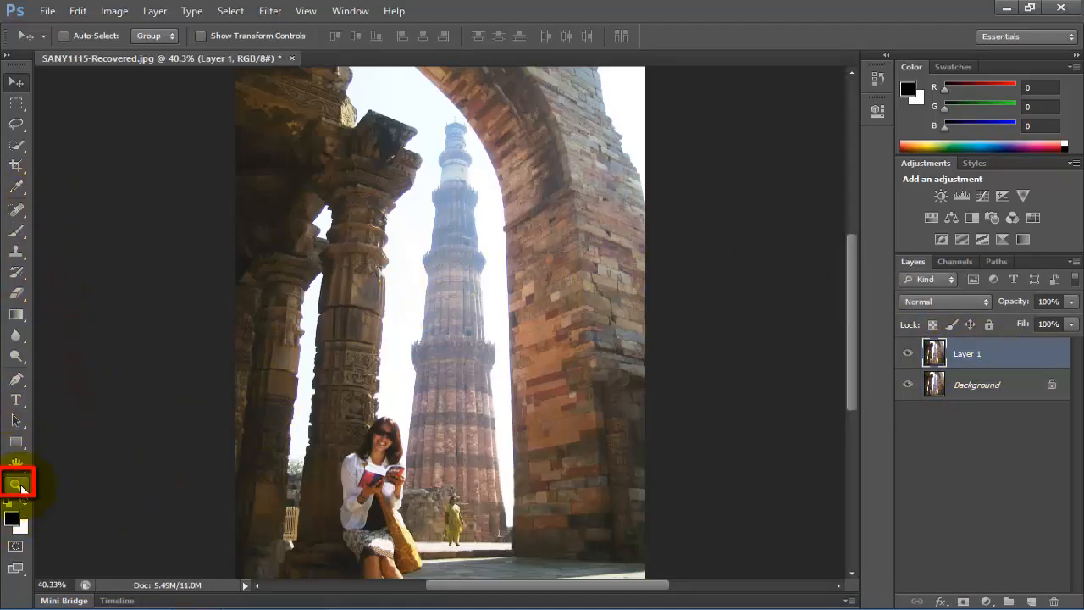
# Step: Zoom to 200% and scroll down to the yellow-clad pedestrian at the minaret's base
pyautogui.click(14, 485)
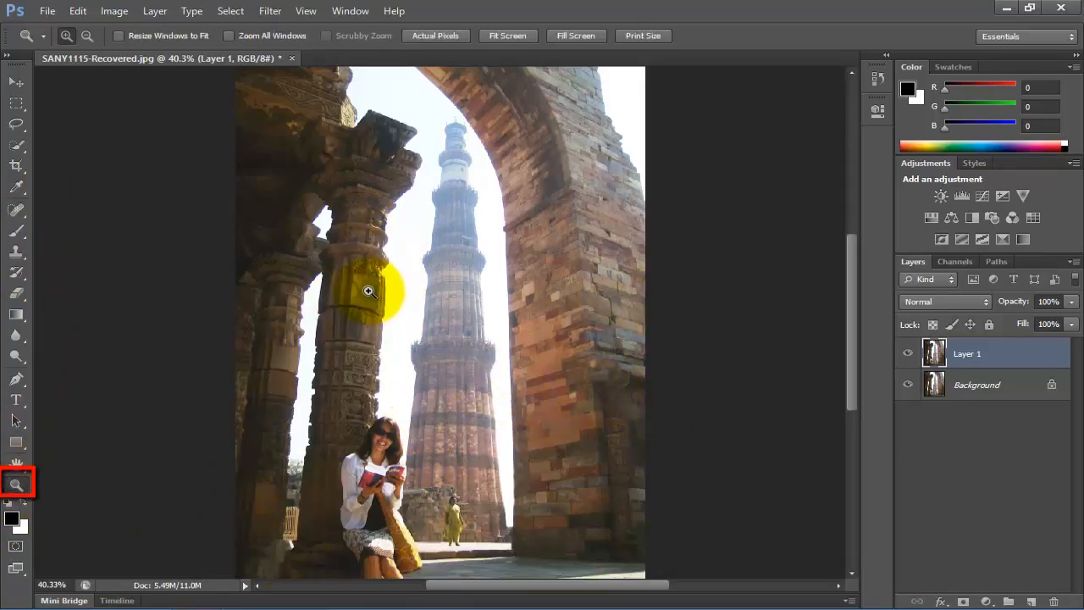
pyautogui.click(370, 291)
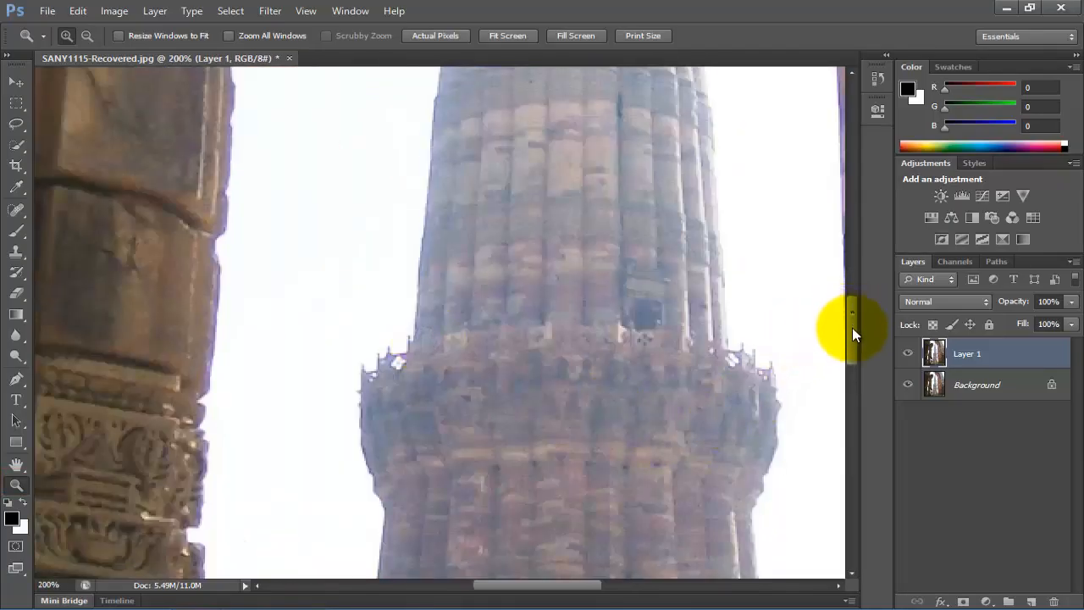
pyautogui.scroll(-3)
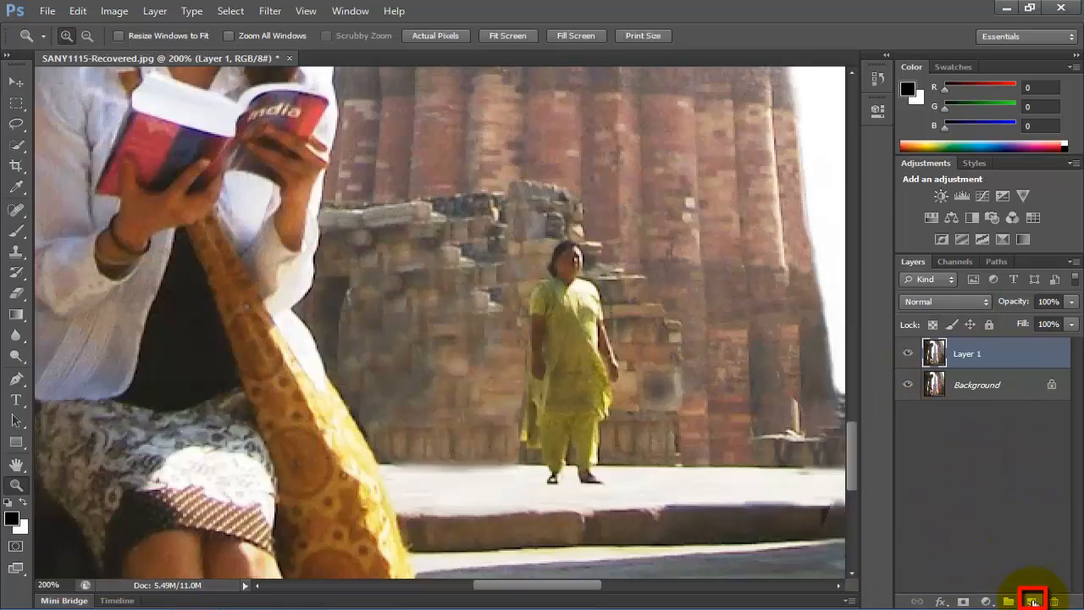
# Step: Add empty Layer 2 above Layer 1 and trace a Pen path around the woman in yellow
pyautogui.click(1027, 596)
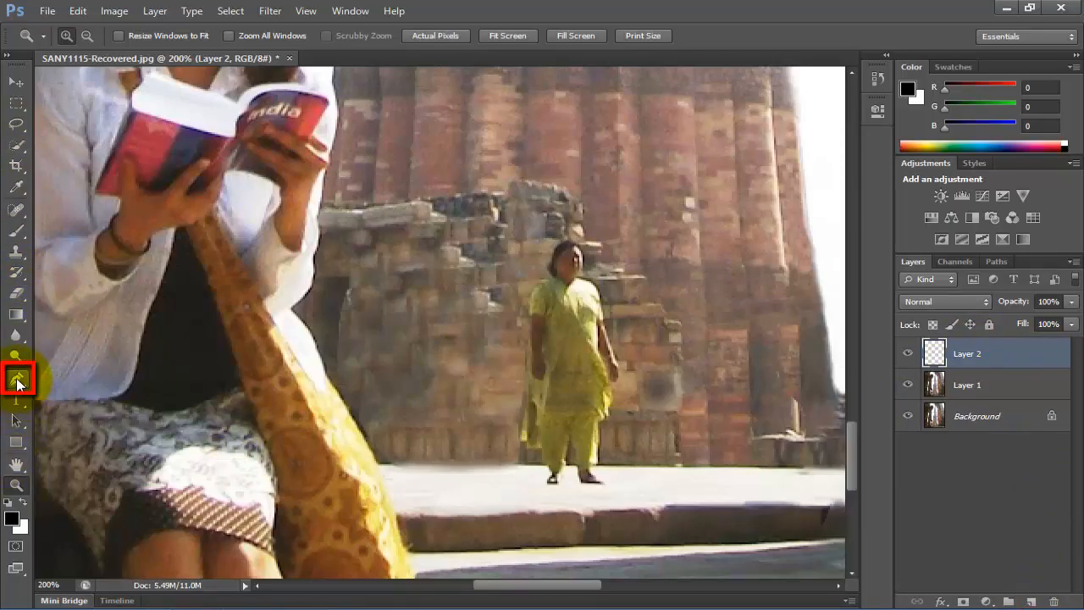
pyautogui.click(17, 376)
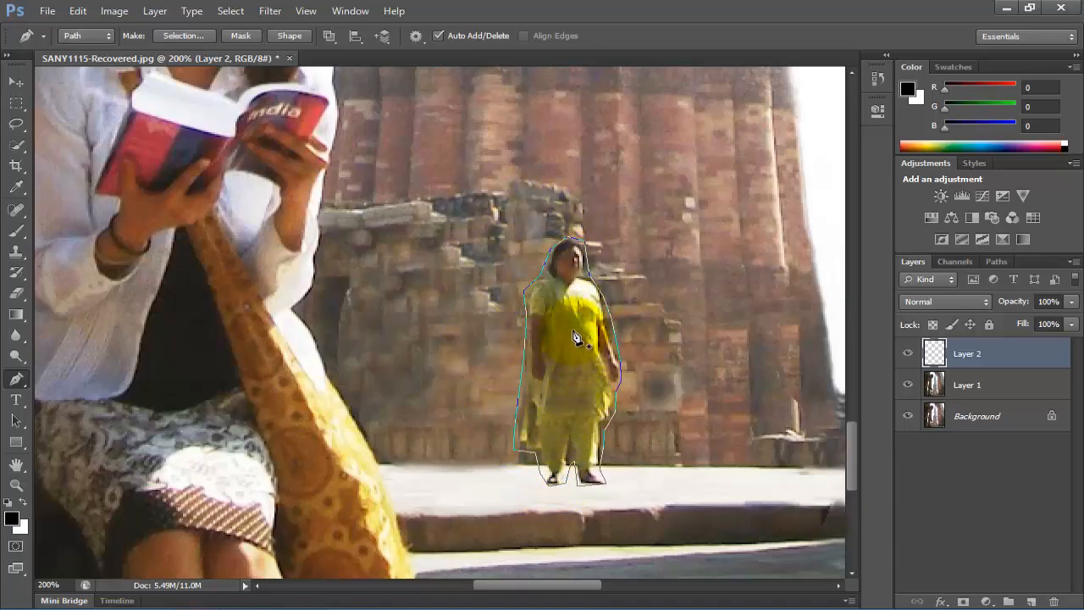
# Step: Convert the pedestrian's path into a feathered active selection via Make Selection
pyautogui.rightClick(576, 339)
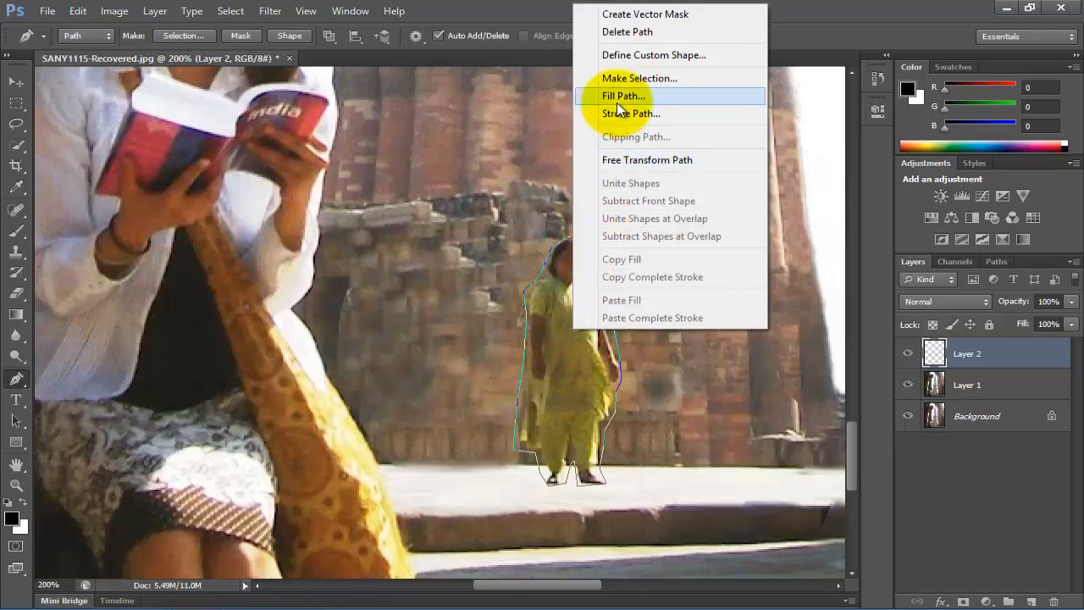
pyautogui.moveTo(640, 78)
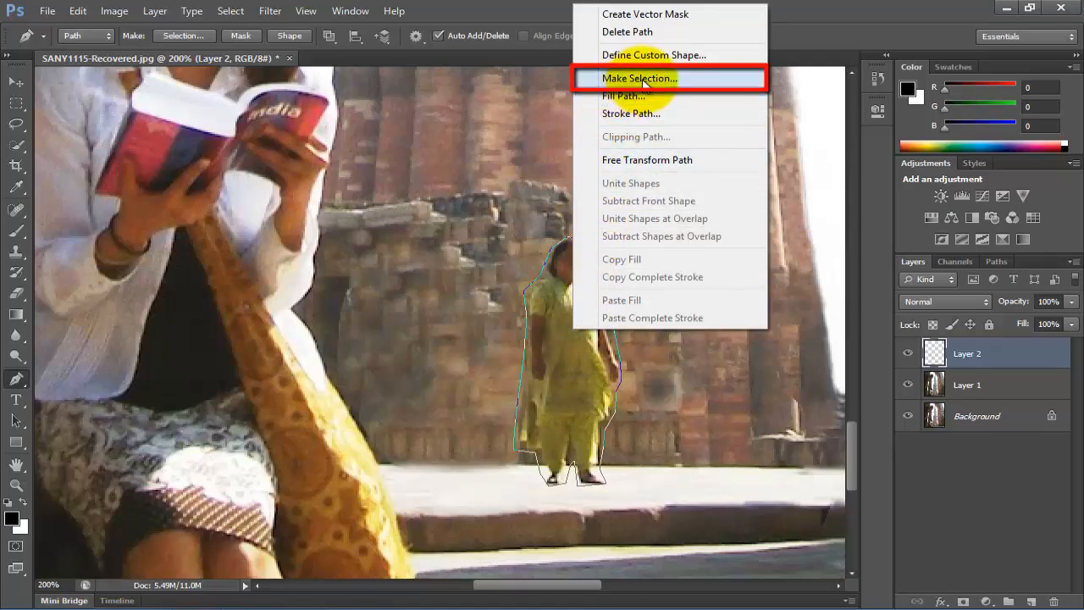
pyautogui.click(640, 77)
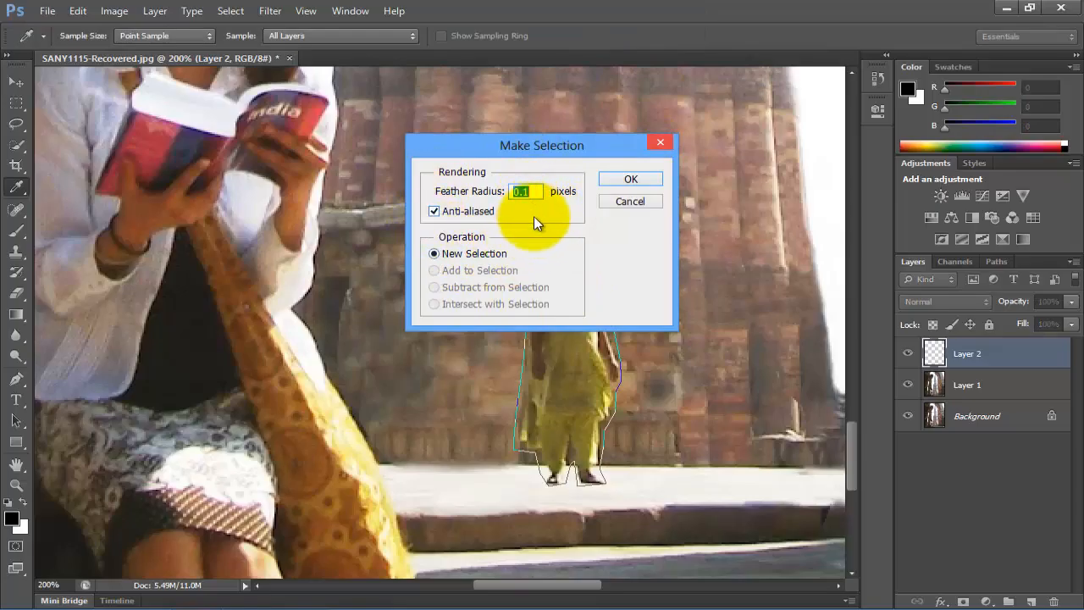
pyautogui.moveTo(610, 180)
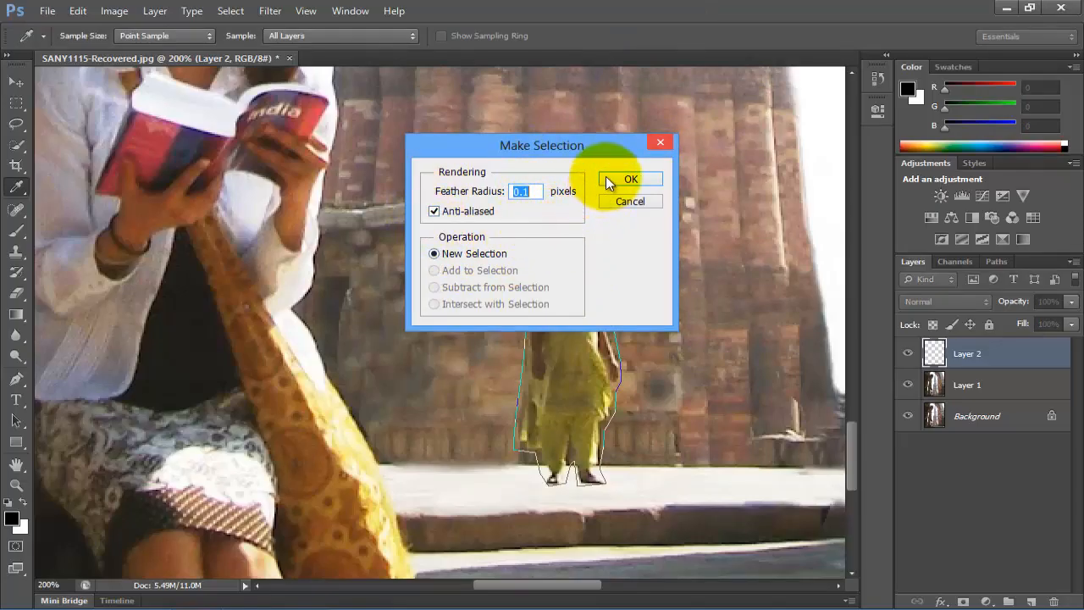
pyautogui.click(630, 180)
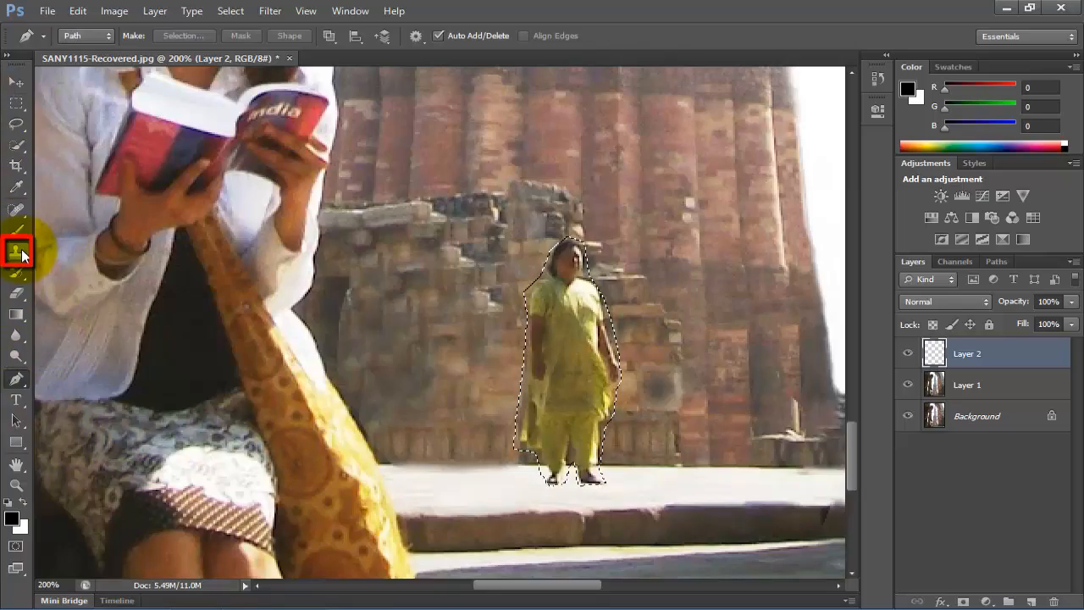
# Step: Set the Clone Stamp to a soft round 0% hardness brush and sample the stone wall
pyautogui.click(17, 249)
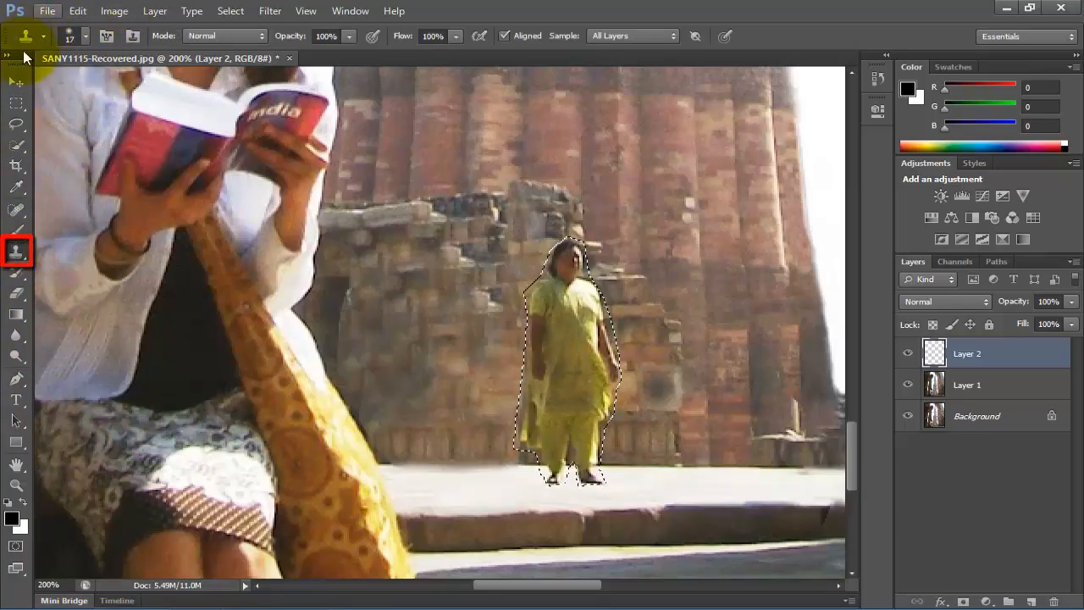
pyautogui.click(71, 36)
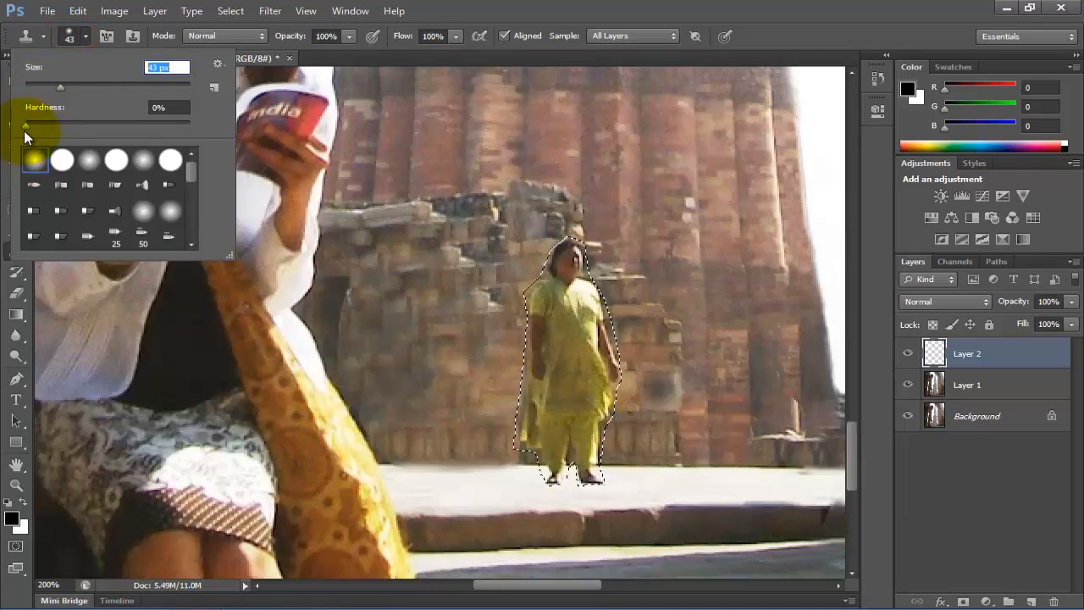
pyautogui.click(89, 37)
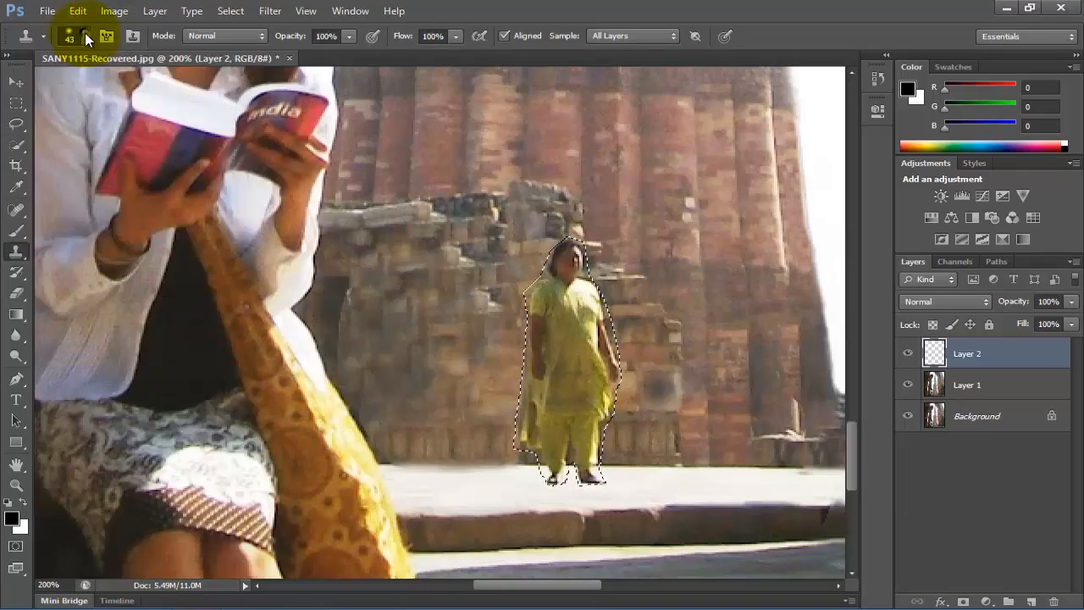
pyautogui.click(481, 259)
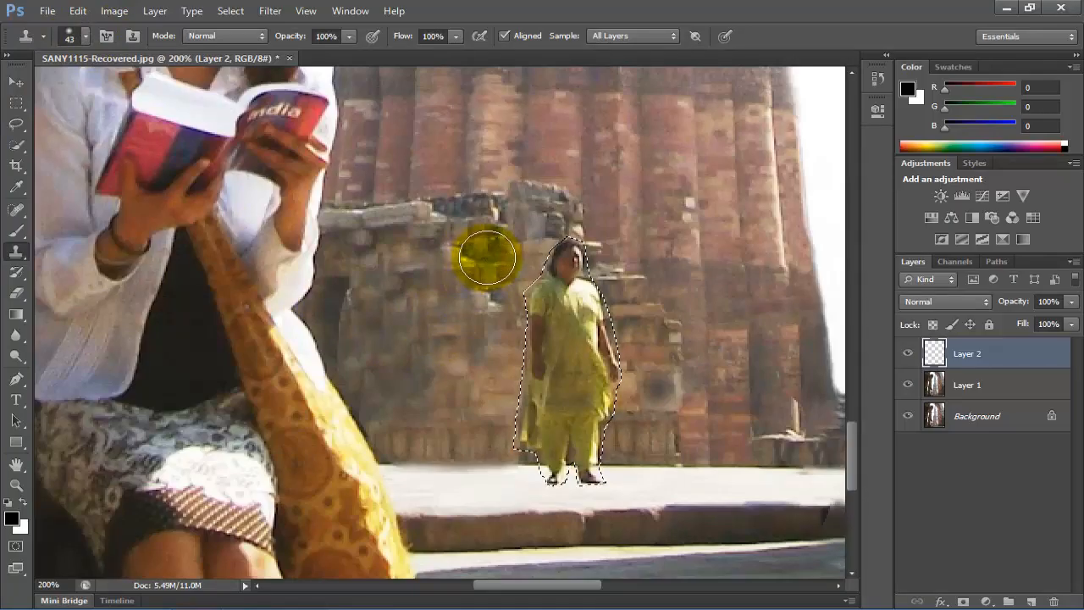
pyautogui.moveTo(492, 264)
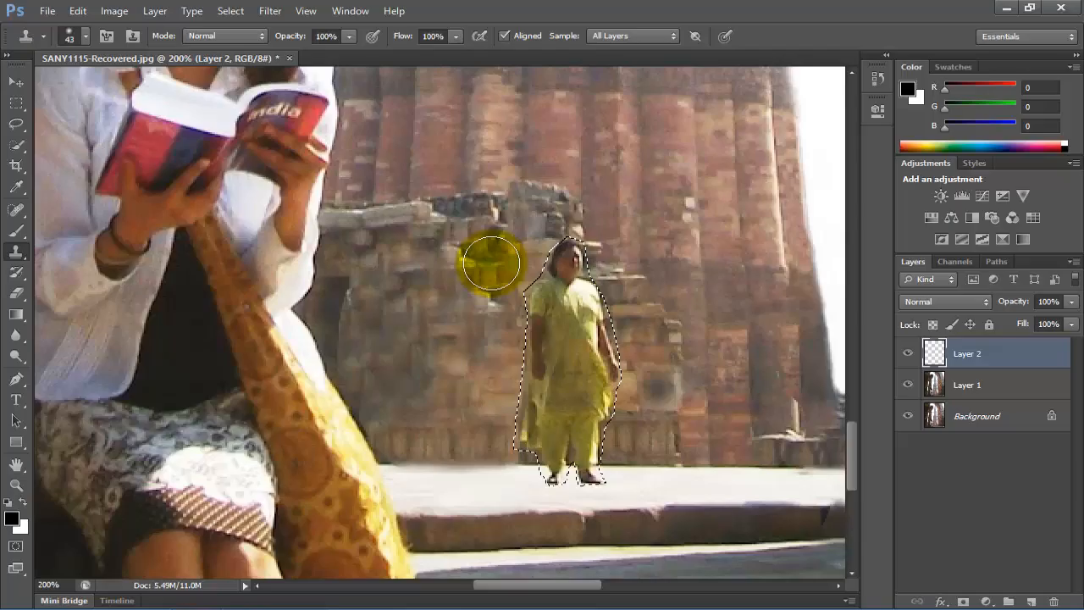
pyautogui.moveTo(502, 257)
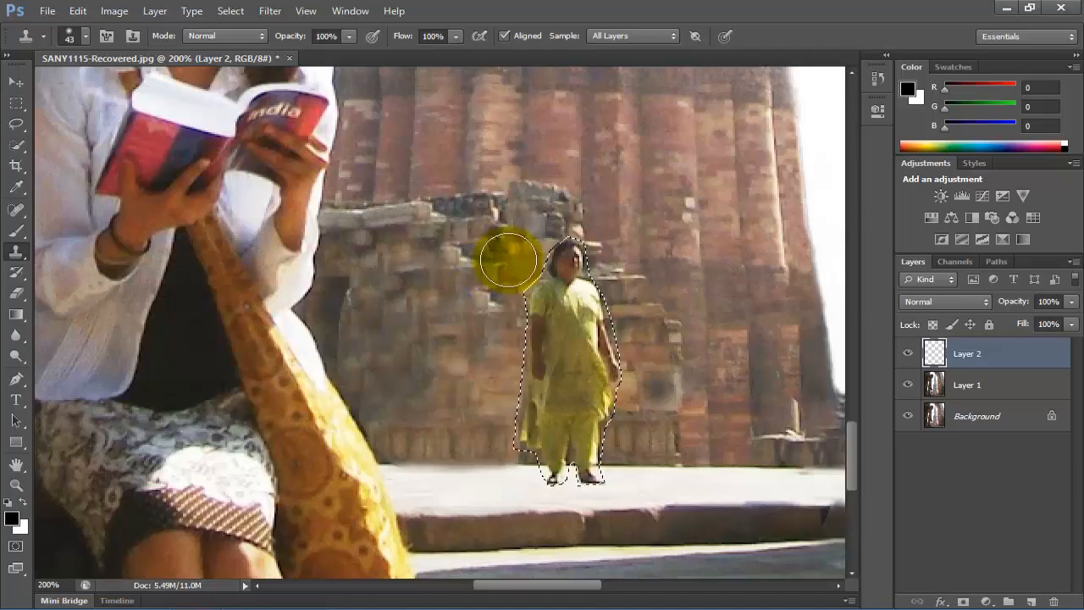
pyautogui.moveTo(501, 259)
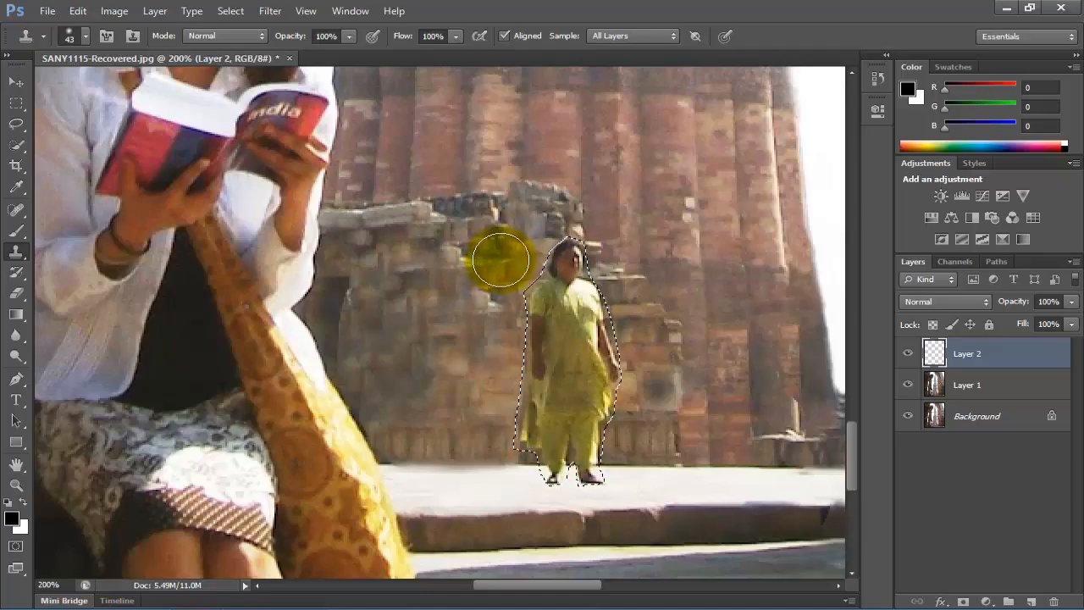
# Step: Clone stone wall texture over the pedestrian's head, shoulders and chest inside the selection
pyautogui.moveTo(500, 258); pyautogui.dragTo(573, 270)
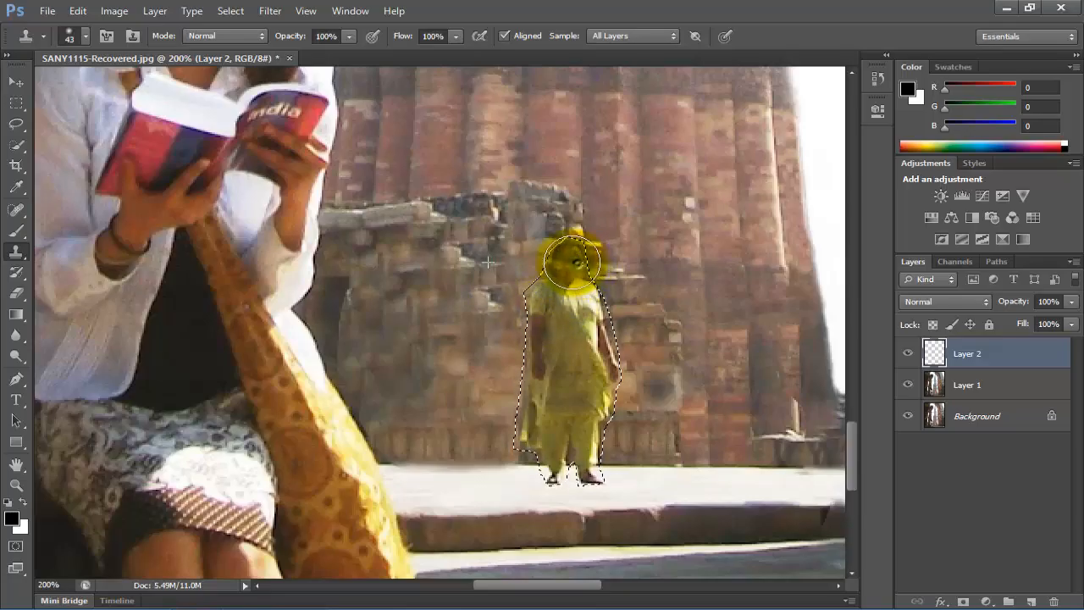
pyautogui.moveTo(572, 262); pyautogui.dragTo(582, 273)
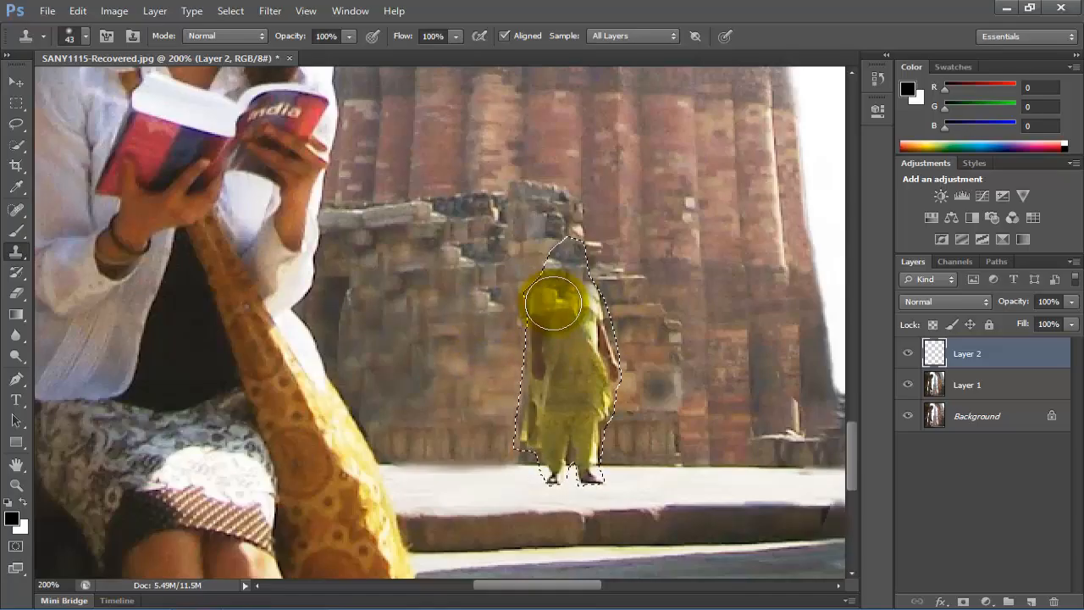
pyautogui.moveTo(552, 303); pyautogui.dragTo(557, 311)
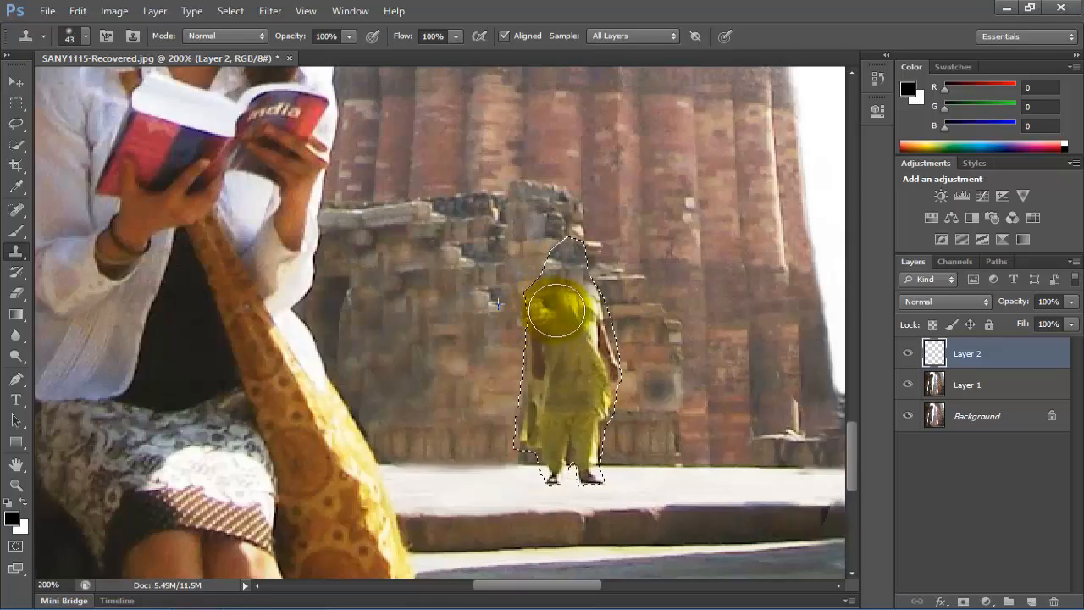
pyautogui.moveTo(555, 311); pyautogui.dragTo(495, 312)
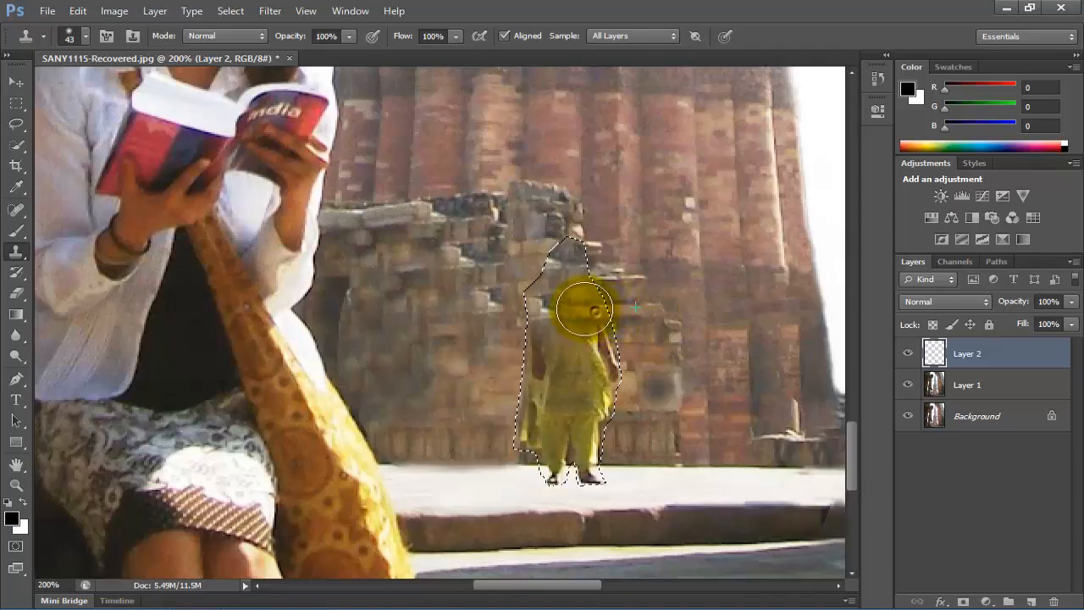
pyautogui.moveTo(584, 305); pyautogui.dragTo(481, 321)
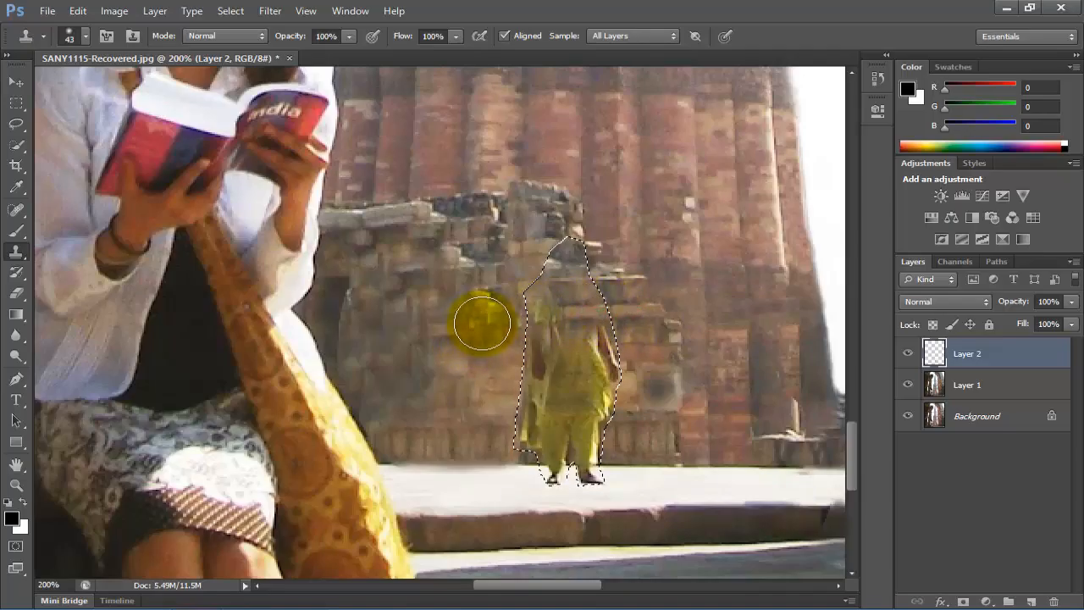
pyautogui.moveTo(482, 321); pyautogui.dragTo(551, 313)
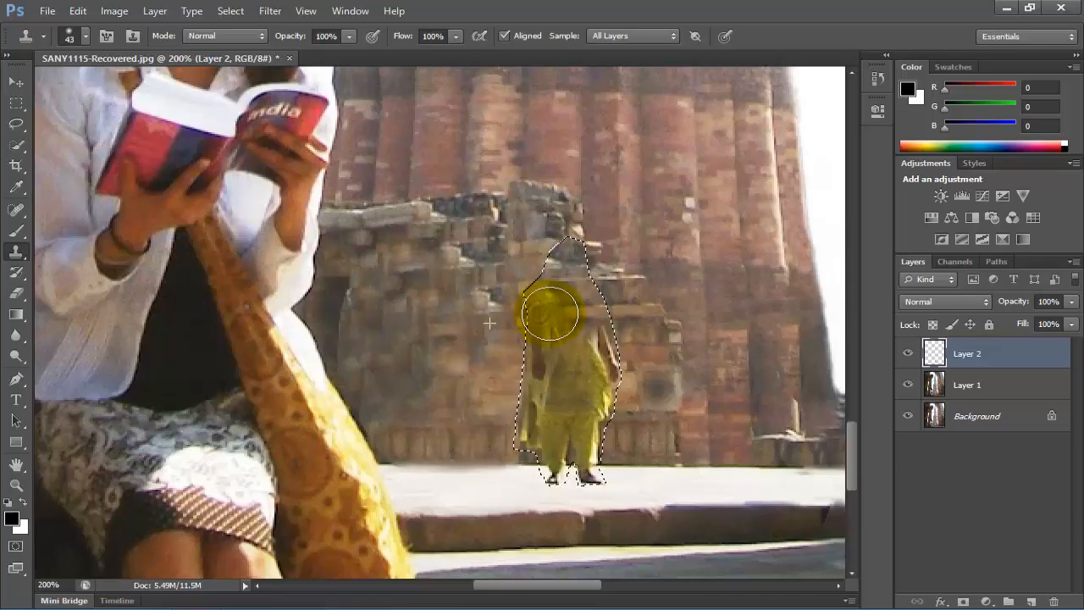
pyautogui.moveTo(551, 313); pyautogui.dragTo(474, 350)
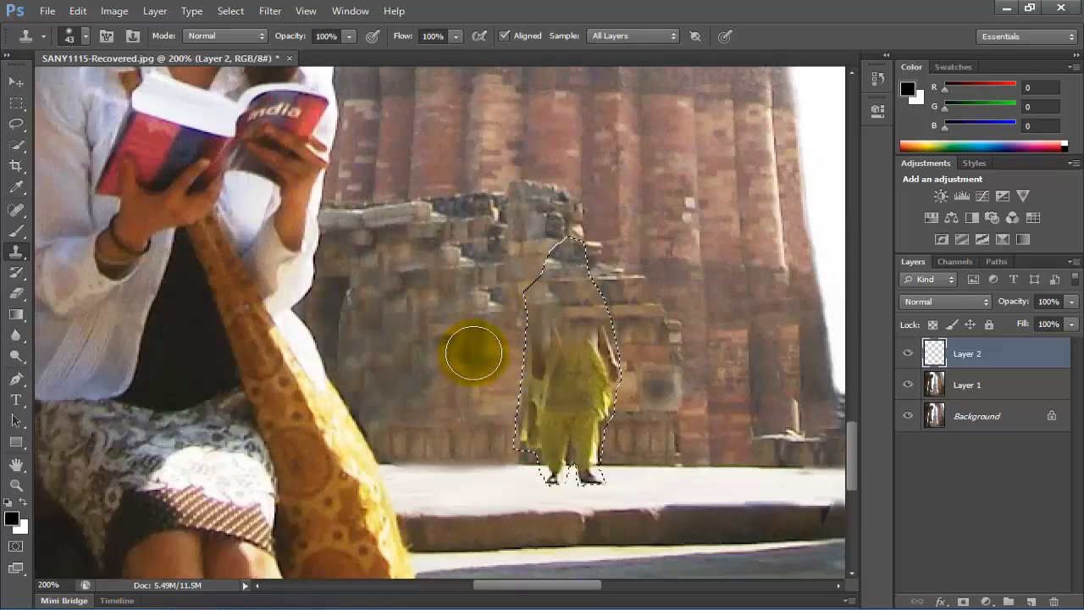
# Step: Extend the cloned stonework down over the pedestrian's torso and sides, leaving only her lower legs
pyautogui.moveTo(472, 354); pyautogui.dragTo(535, 423)
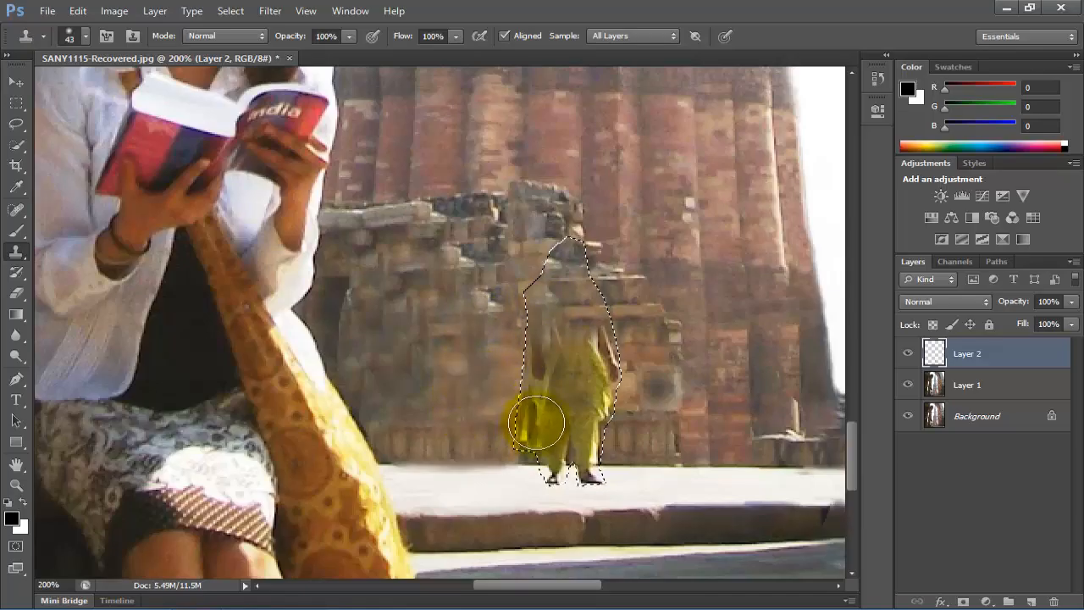
pyautogui.moveTo(535, 423); pyautogui.dragTo(545, 374)
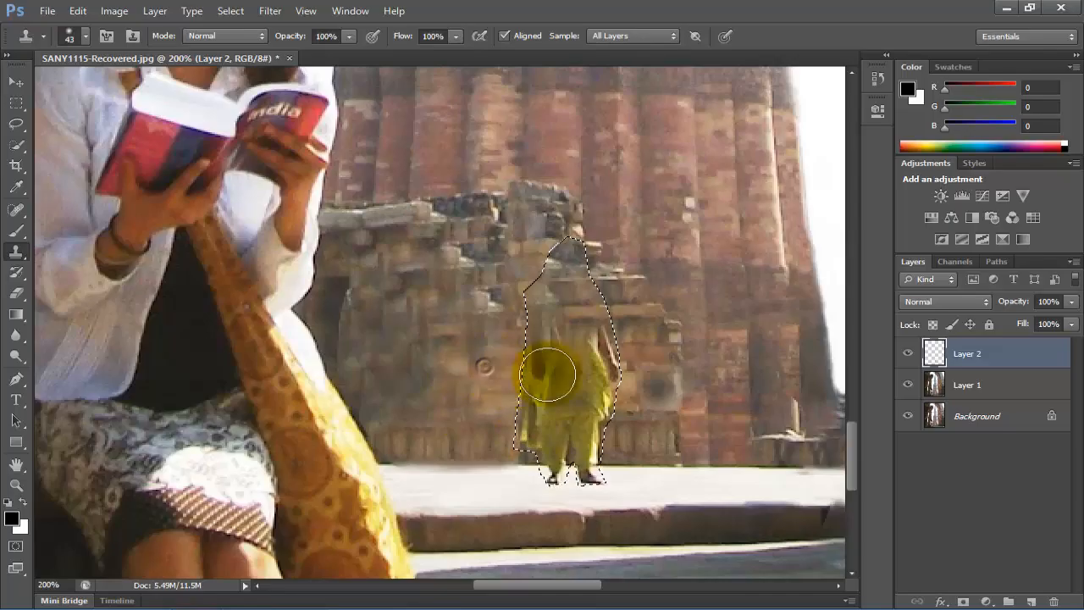
pyautogui.moveTo(545, 374); pyautogui.dragTo(586, 349)
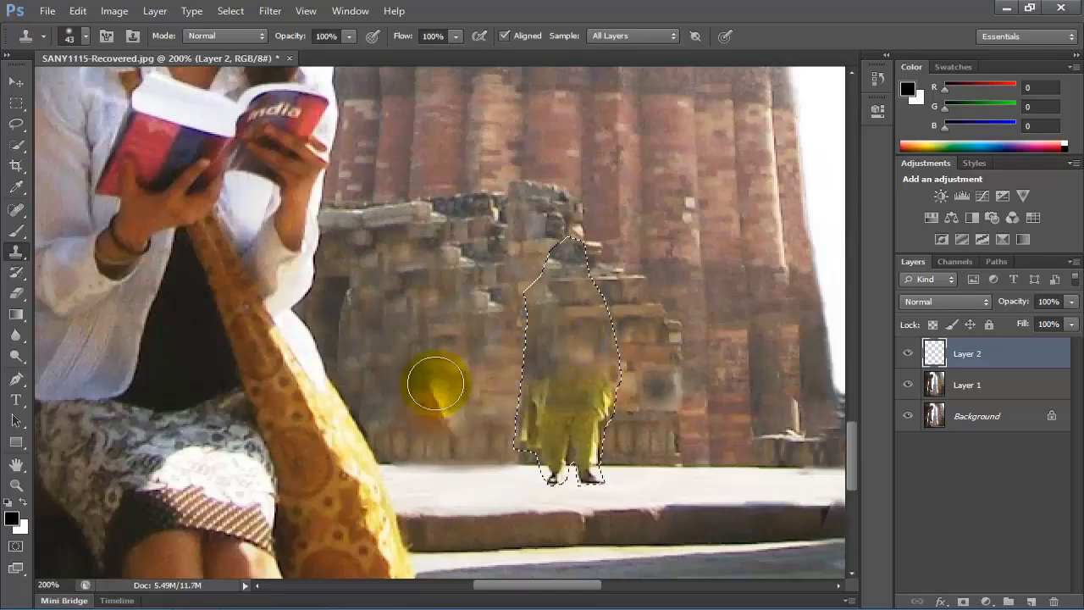
pyautogui.moveTo(437, 383); pyautogui.dragTo(471, 393)
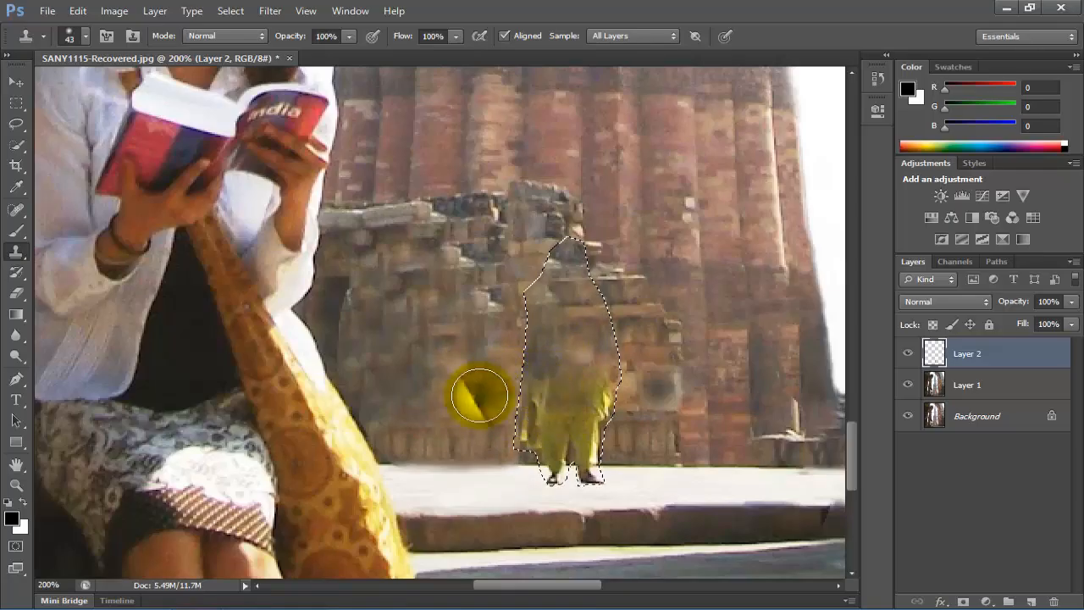
pyautogui.moveTo(477, 396); pyautogui.dragTo(517, 403)
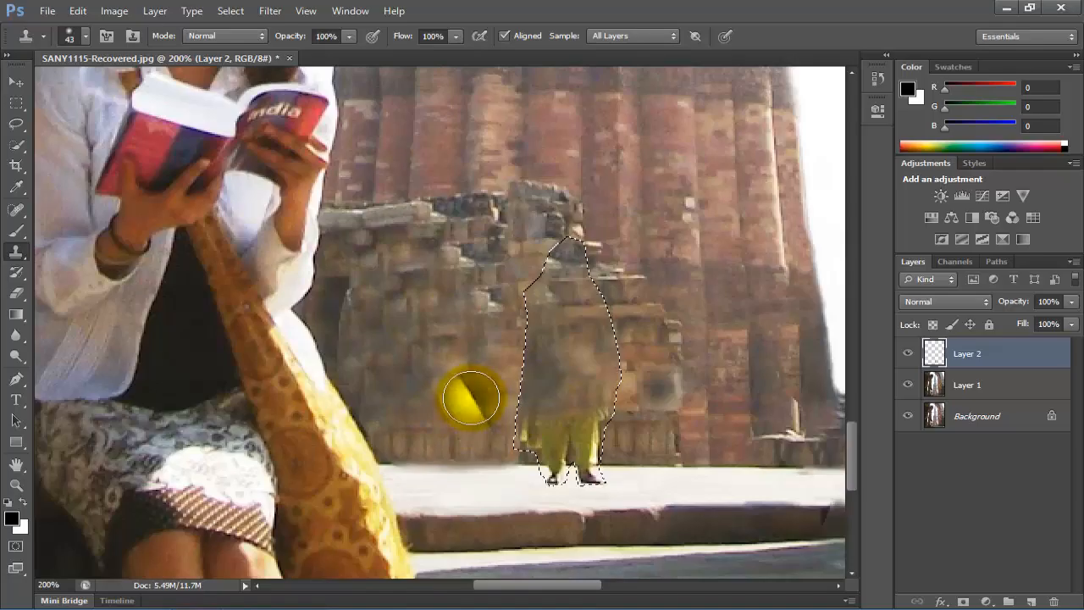
pyautogui.moveTo(471, 398); pyautogui.dragTo(652, 403)
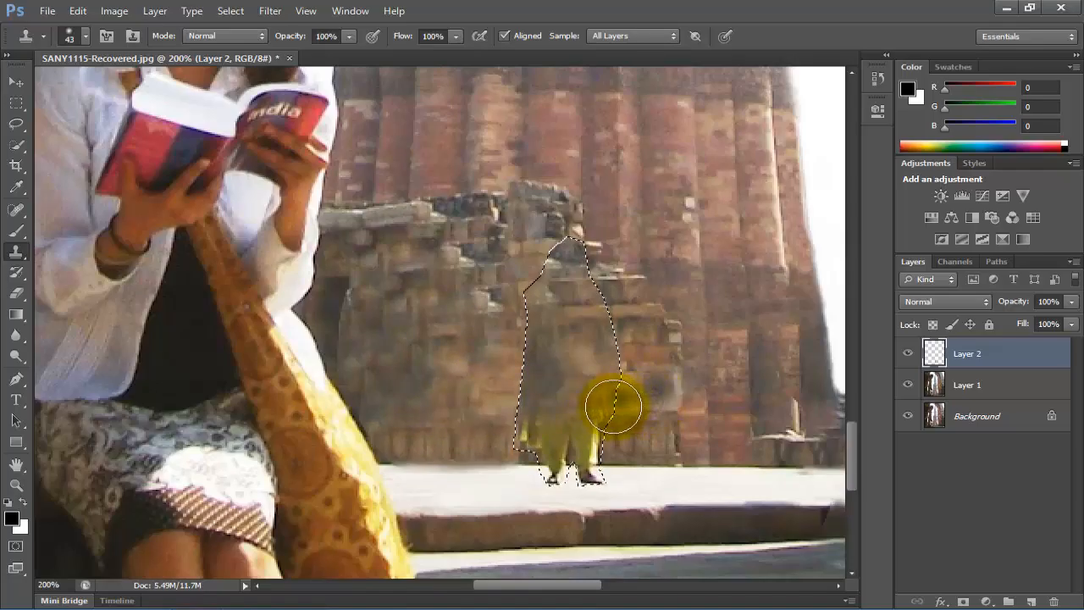
pyautogui.moveTo(613, 407); pyautogui.dragTo(521, 407)
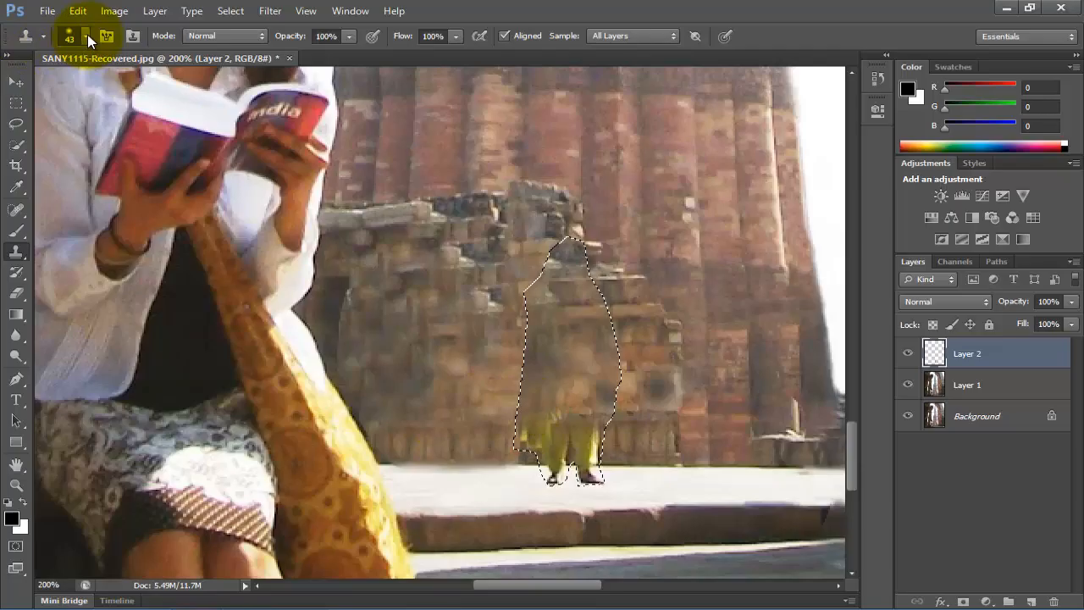
# Step: Resize the clone brush and paint pavement texture over the pedestrian's legs
pyautogui.click(88, 37)
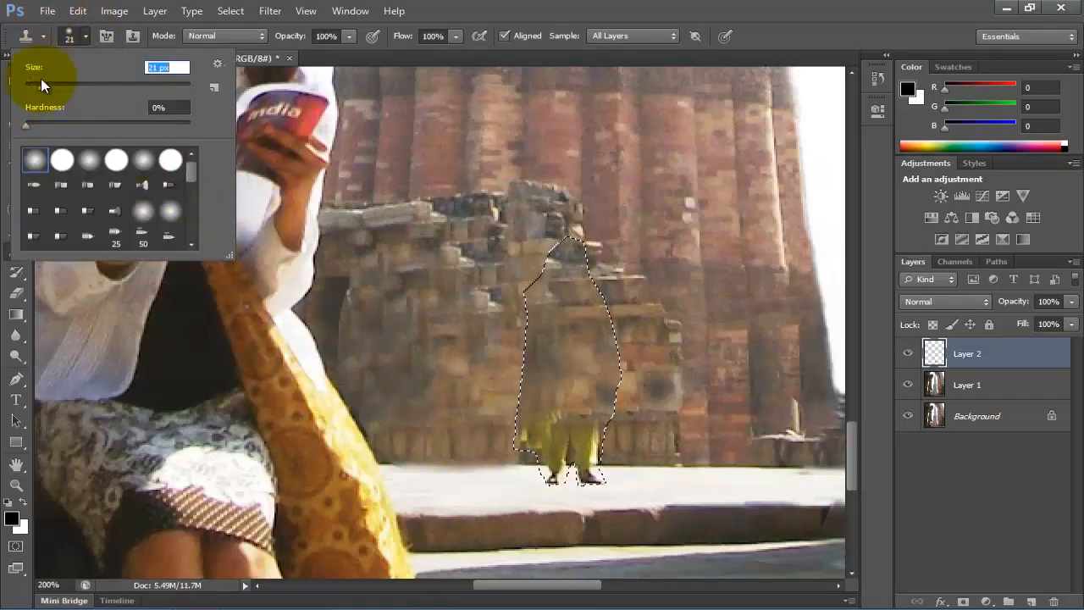
pyautogui.moveTo(25, 80); pyautogui.dragTo(54, 93)
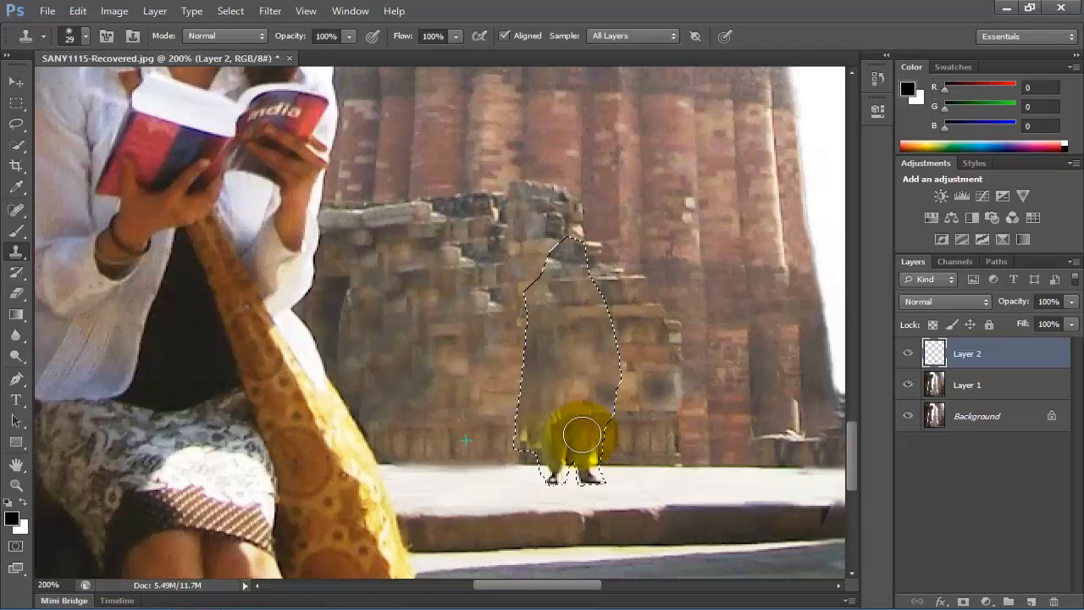
pyautogui.moveTo(583, 434); pyautogui.dragTo(528, 437)
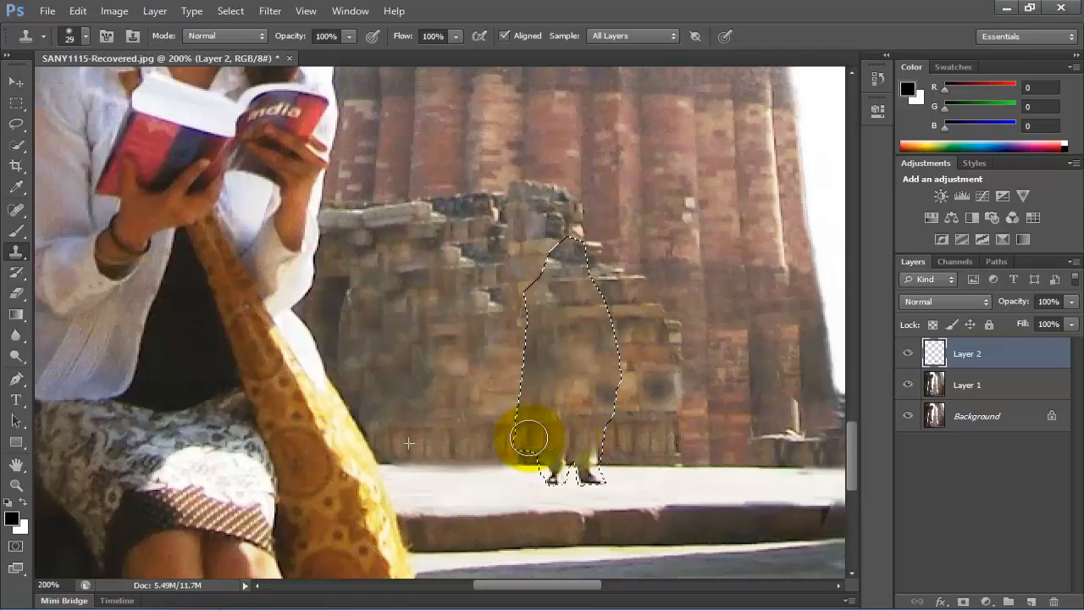
pyautogui.moveTo(529, 437); pyautogui.dragTo(481, 437)
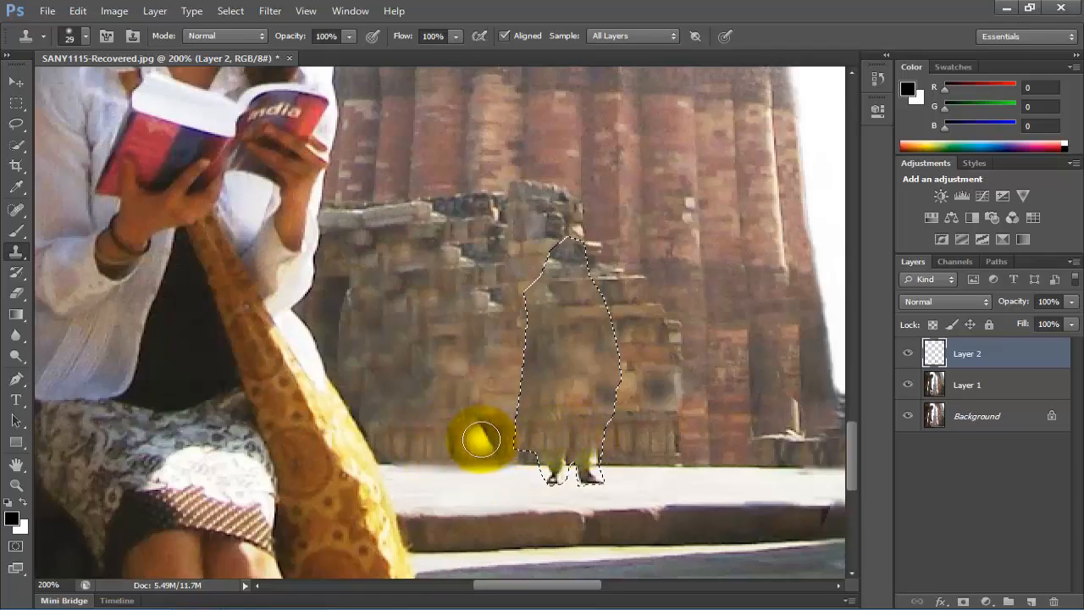
pyautogui.moveTo(481, 439); pyautogui.dragTo(579, 440)
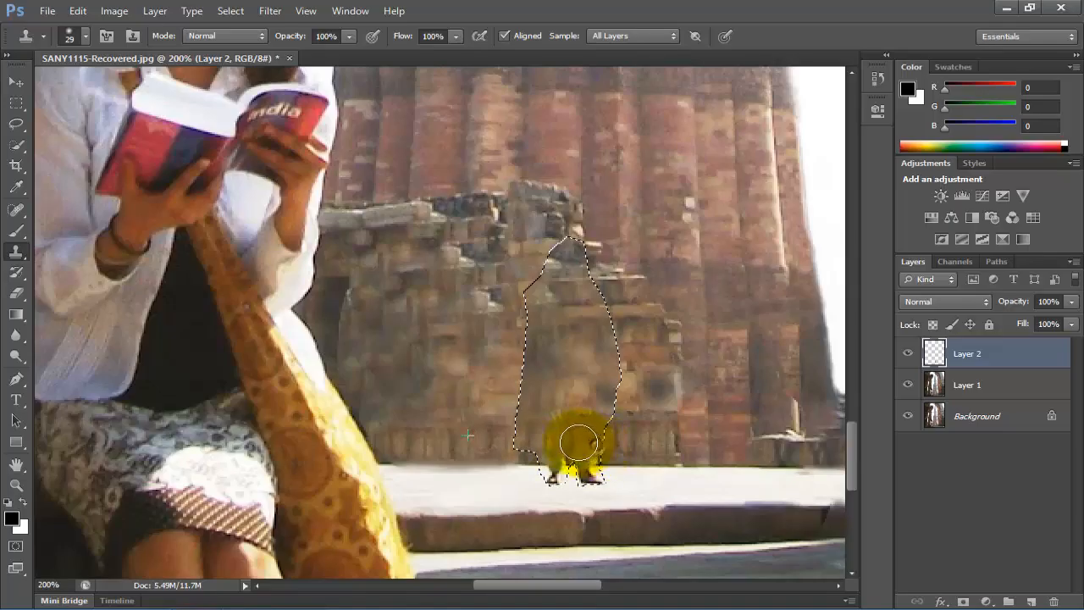
# Step: Clone pavement over the pedestrian's feet so her last traces disappear
pyautogui.moveTo(579, 444); pyautogui.dragTo(474, 474)
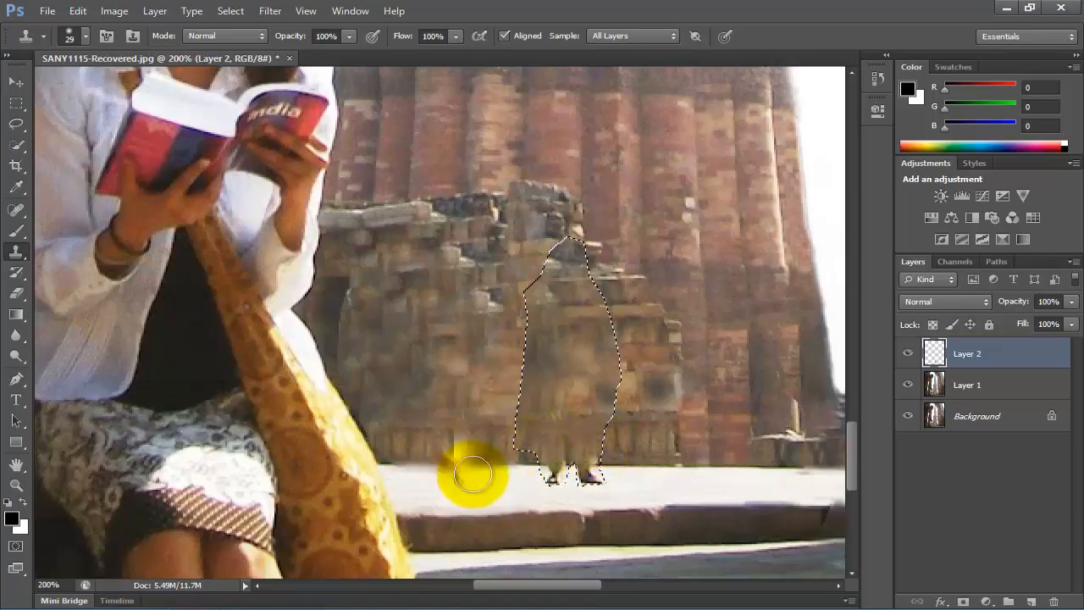
pyautogui.moveTo(473, 474); pyautogui.dragTo(593, 478)
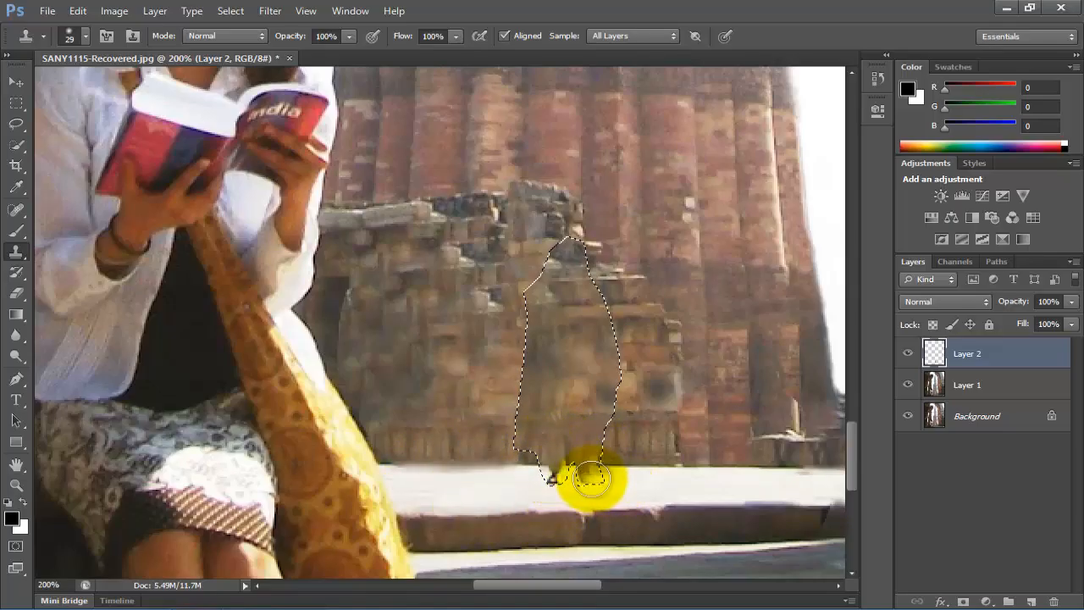
pyautogui.moveTo(589, 478); pyautogui.dragTo(488, 488)
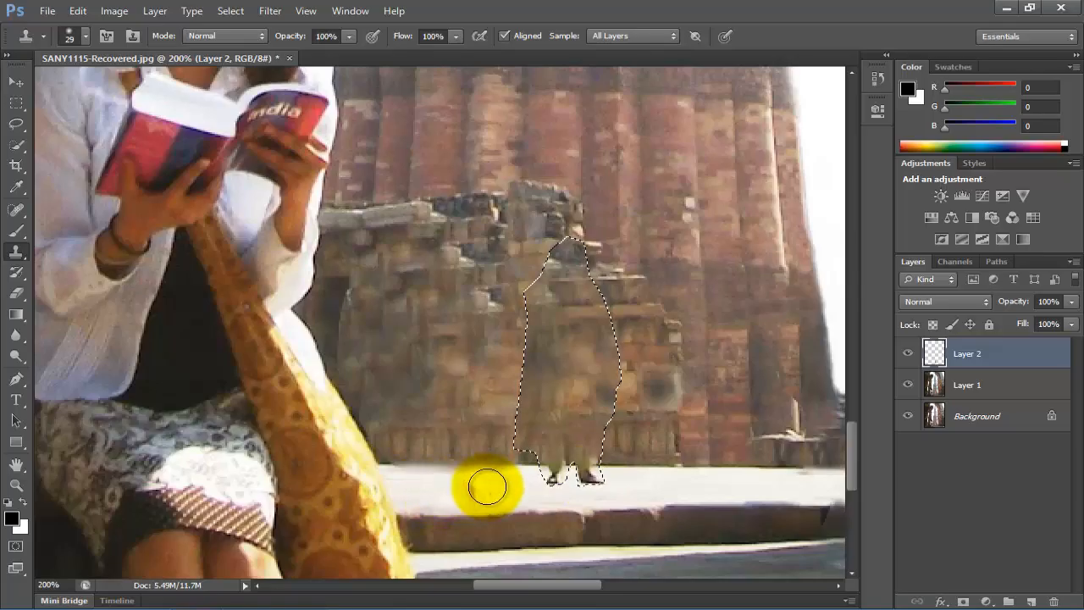
pyautogui.moveTo(488, 488); pyautogui.dragTo(528, 491)
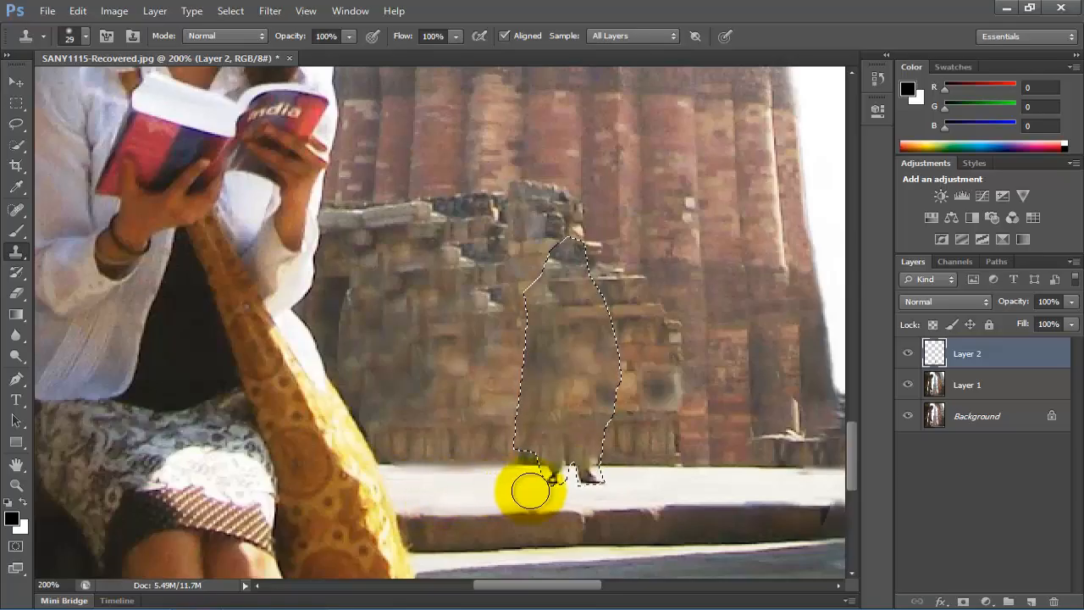
pyautogui.moveTo(529, 491); pyautogui.dragTo(557, 474)
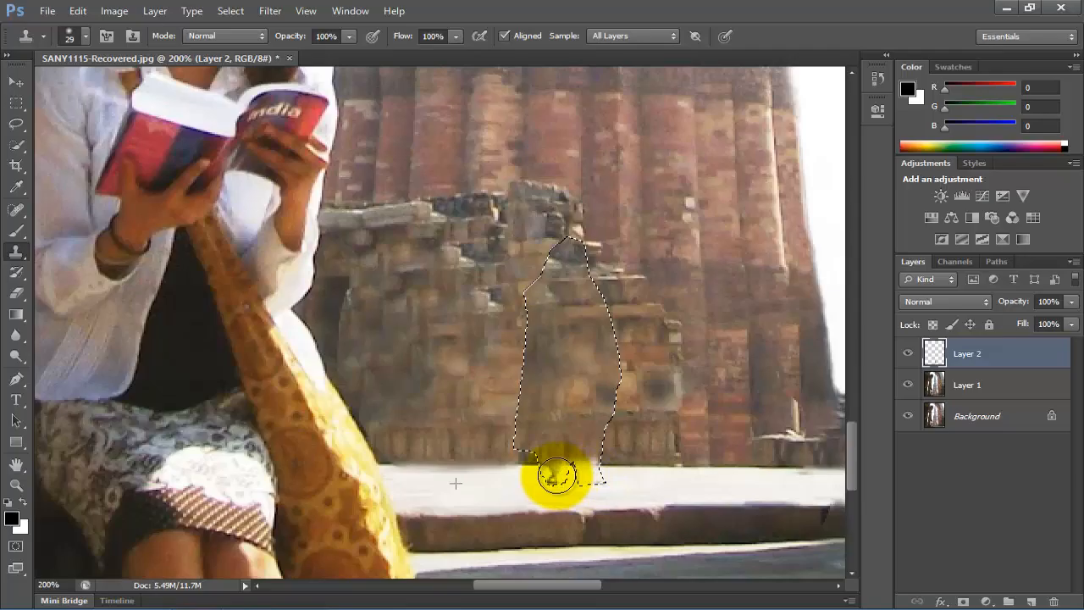
pyautogui.moveTo(92, 106)
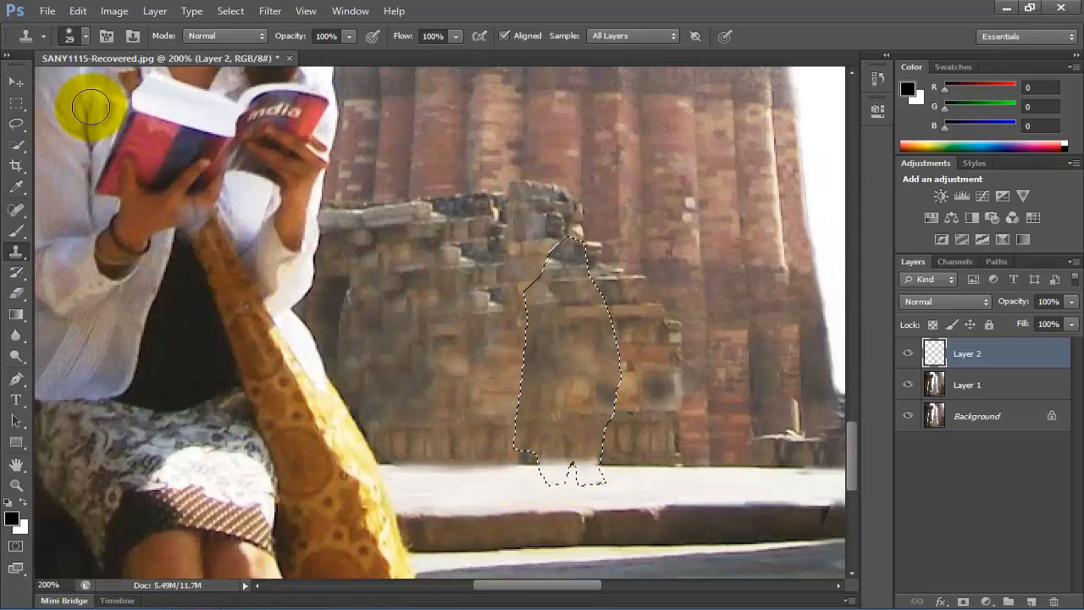
# Step: Smooth the cloned pavement patch where the pedestrian stood with extra clone strokes
pyautogui.click(85, 39)
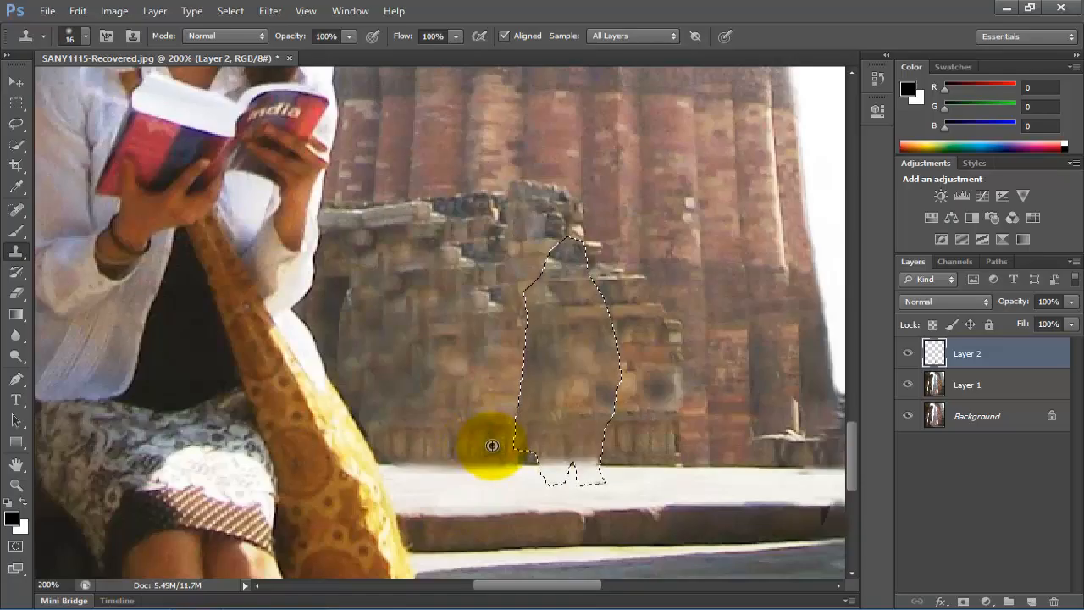
pyautogui.moveTo(491, 447); pyautogui.dragTo(591, 450)
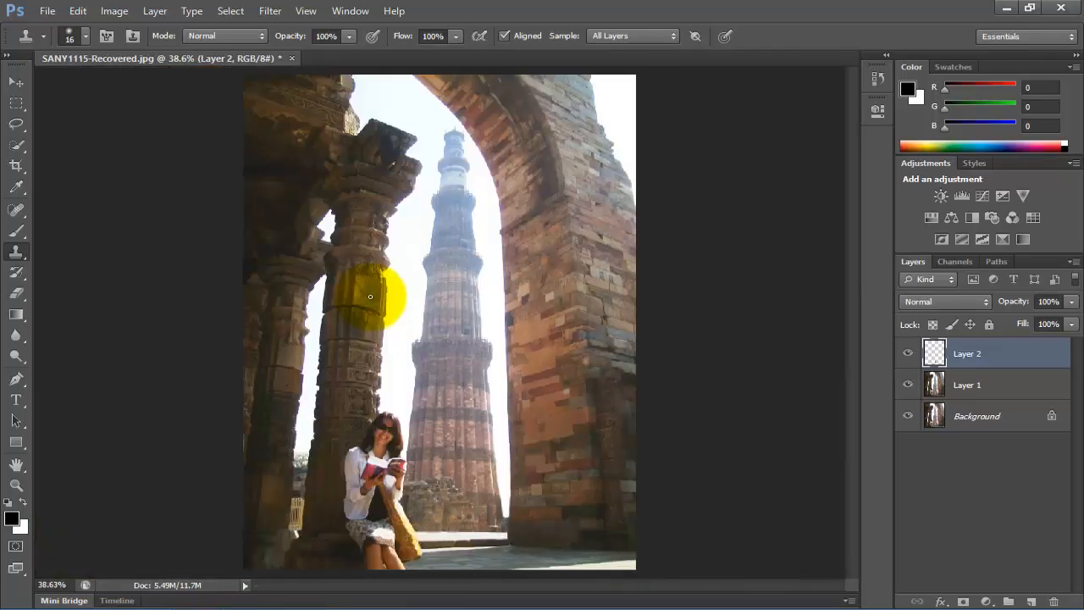
# Step: Deselect, fit the full archway photo in view, and hide/show Layer 2 to compare before and after
pyautogui.moveTo(369, 297); pyautogui.dragTo(366, 416)
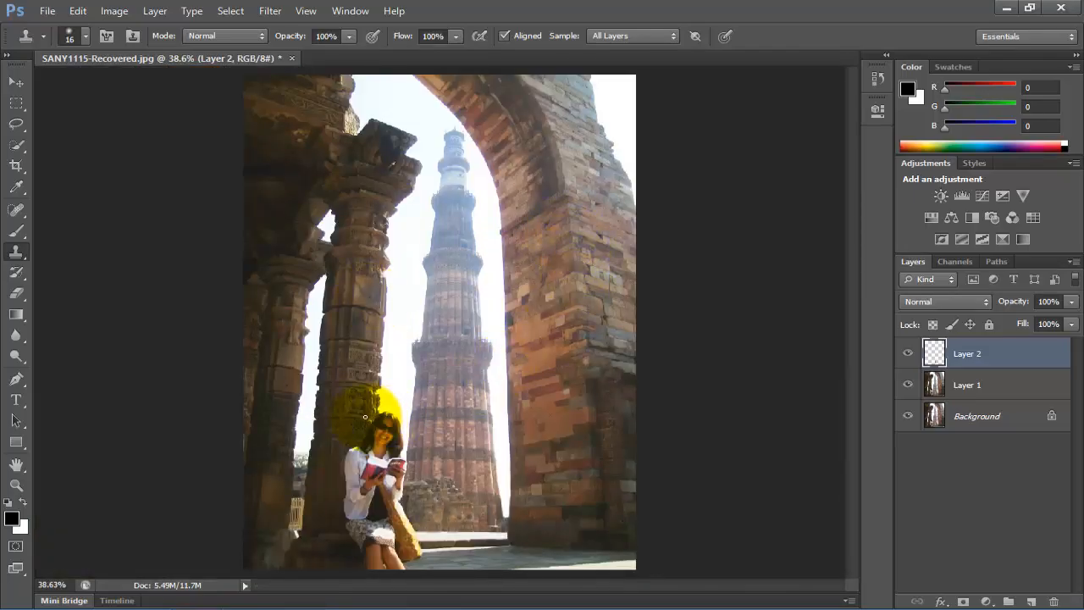
pyautogui.moveTo(366, 417); pyautogui.dragTo(455, 514)
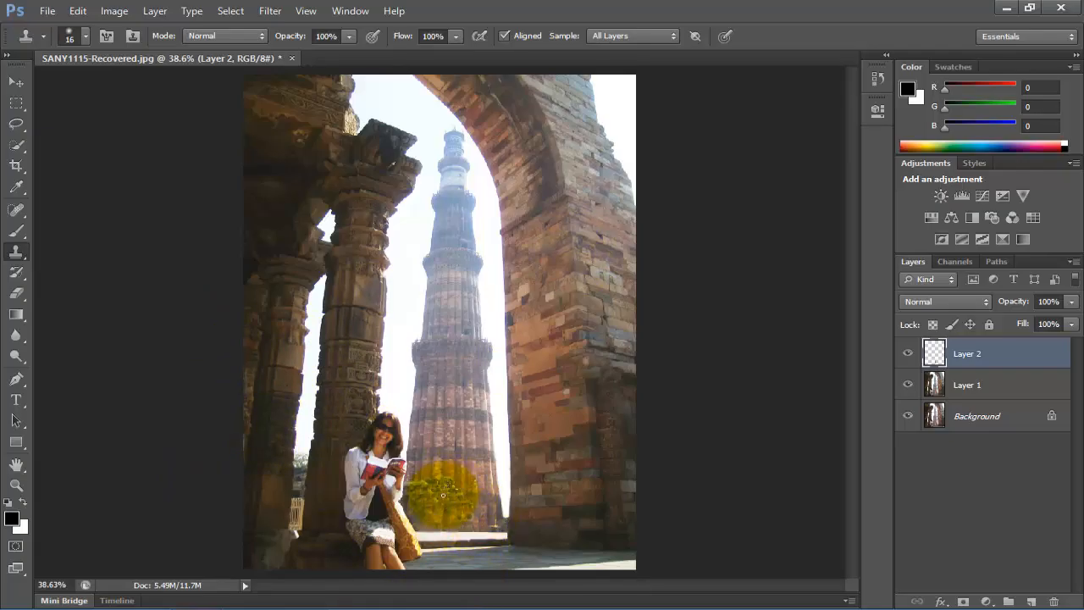
pyautogui.moveTo(444, 494); pyautogui.dragTo(467, 513)
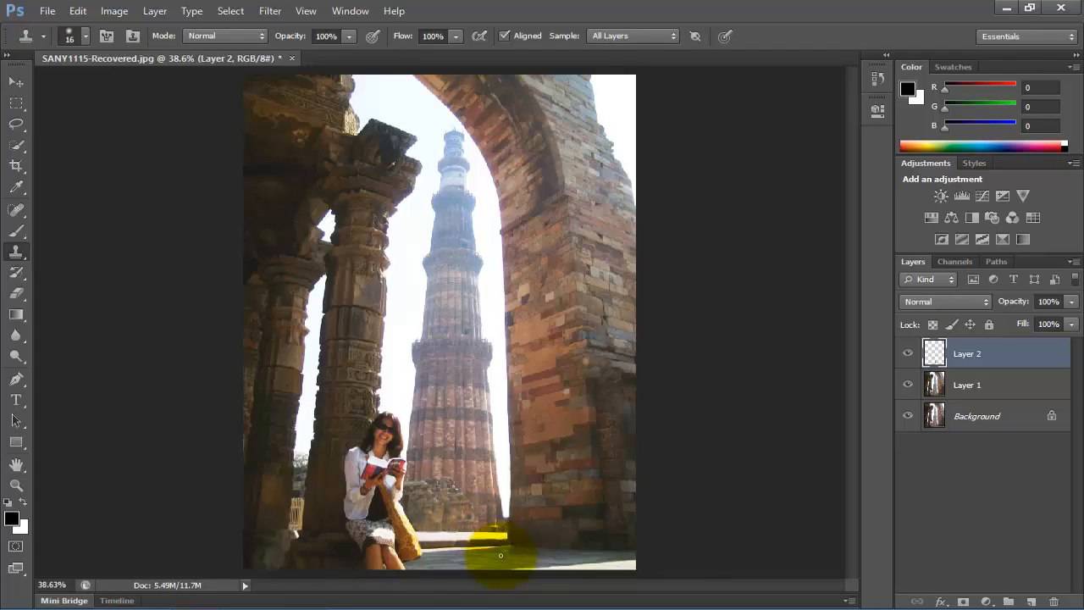
pyautogui.moveTo(501, 555); pyautogui.dragTo(535, 339)
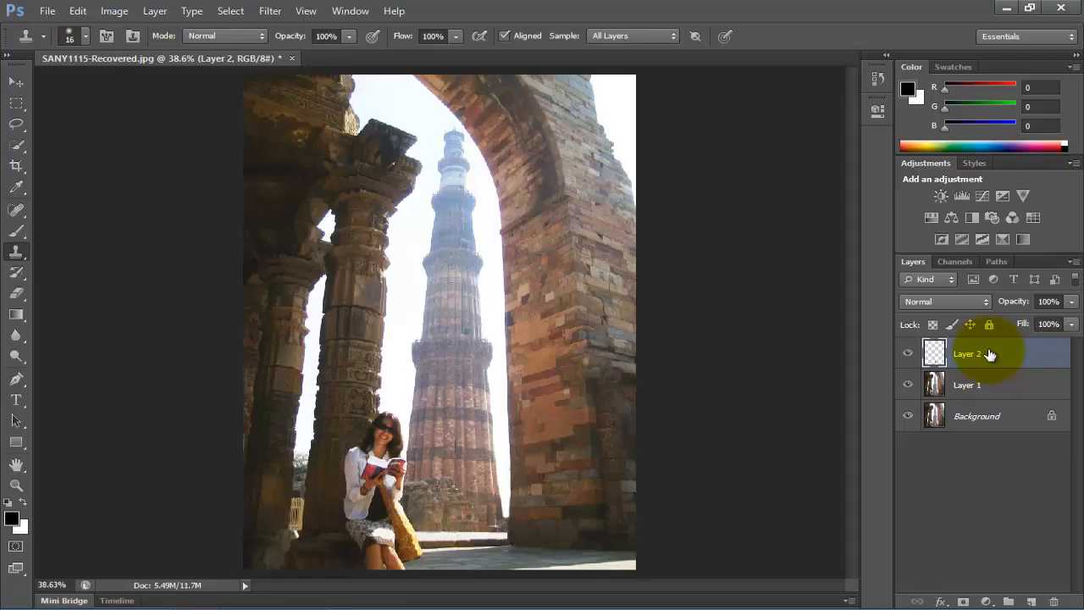
pyautogui.click(908, 354)
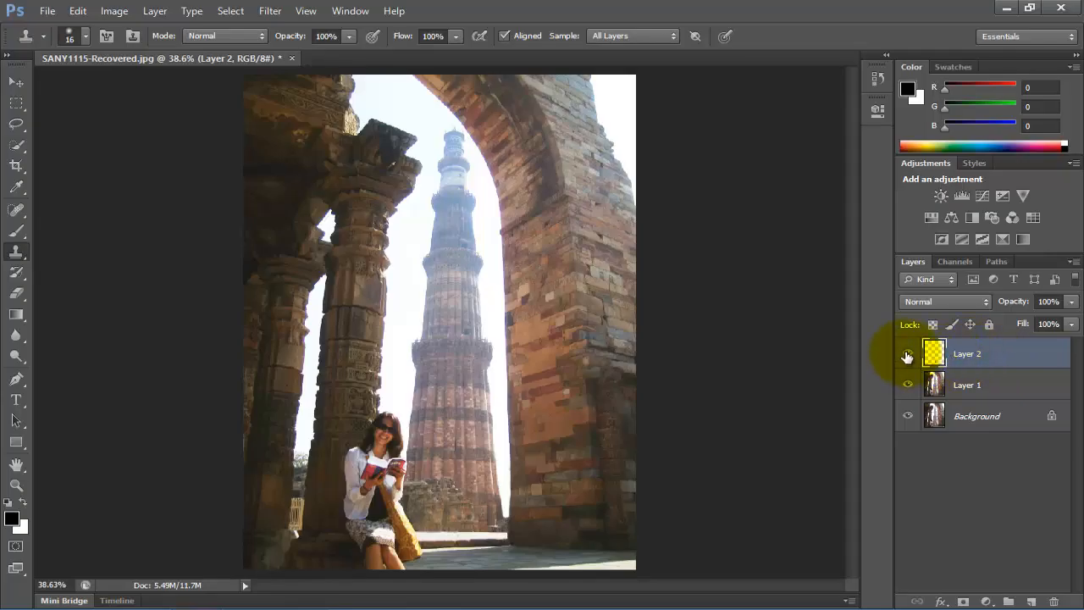